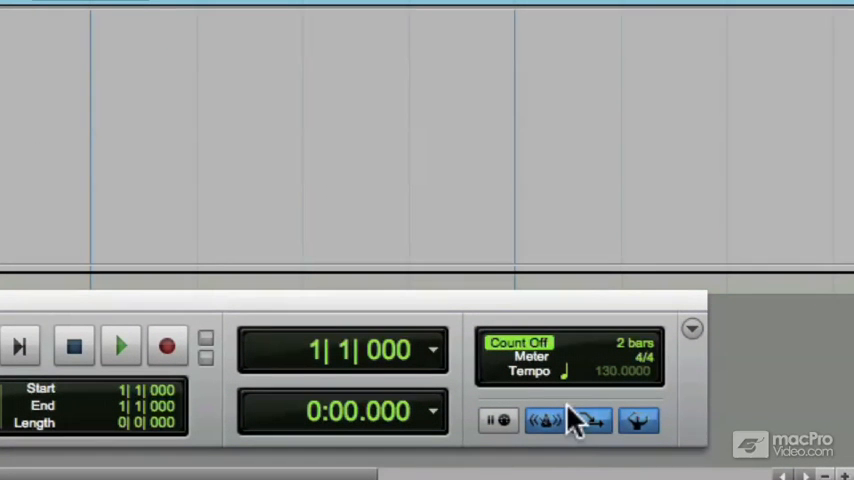
pyautogui.moveTo(590, 430)
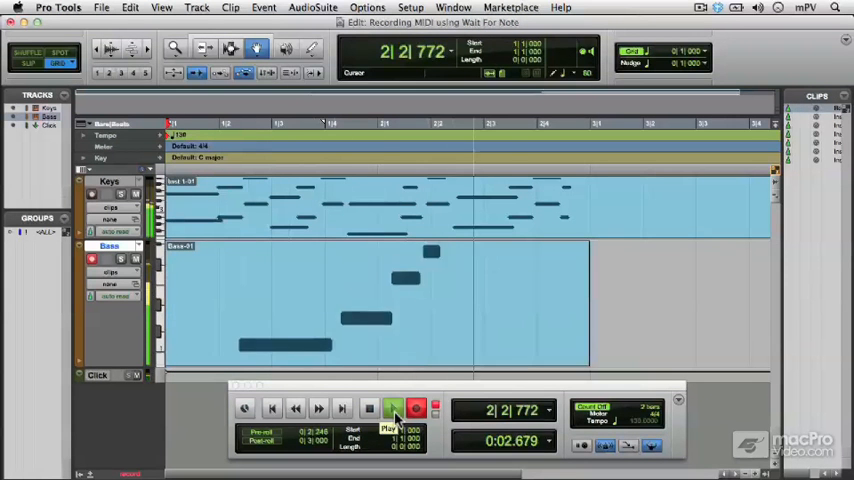
# Step: Start recording on the Bass track from the Transport and play the MIDI bass line
pyautogui.click(392, 408)
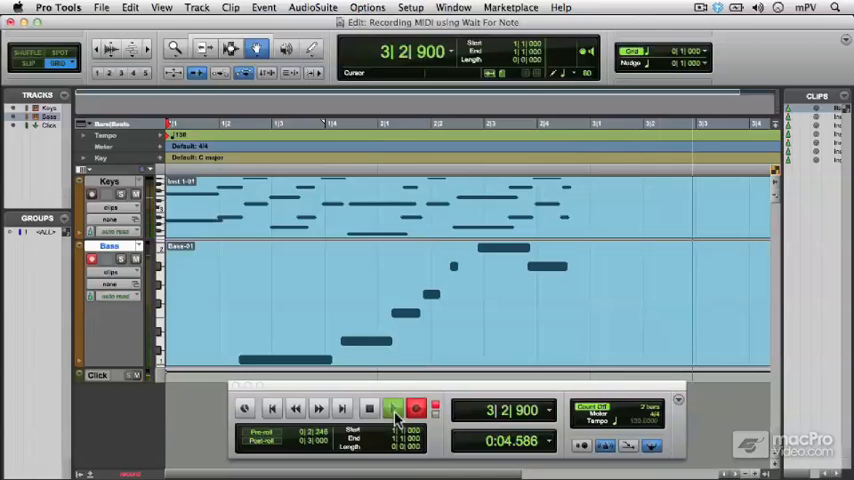
pyautogui.click(368, 408)
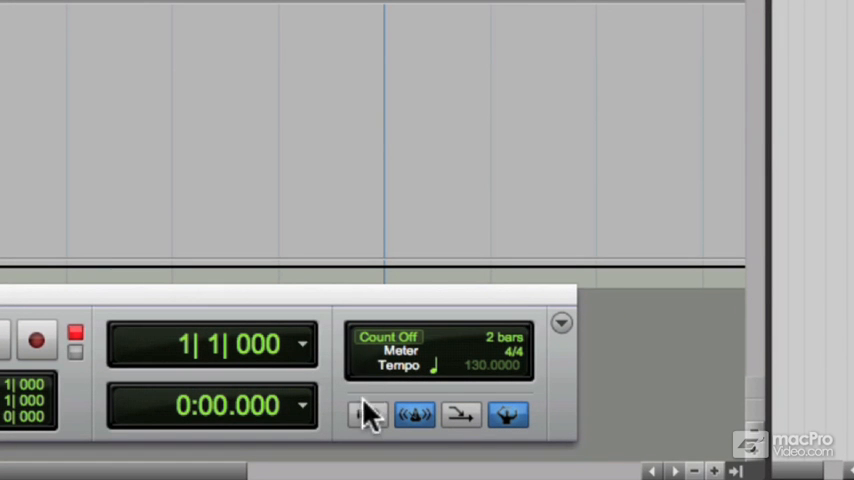
# Step: Enable Wait for Note in the Transport MIDI controls so recording starts on the first note
pyautogui.click(368, 414)
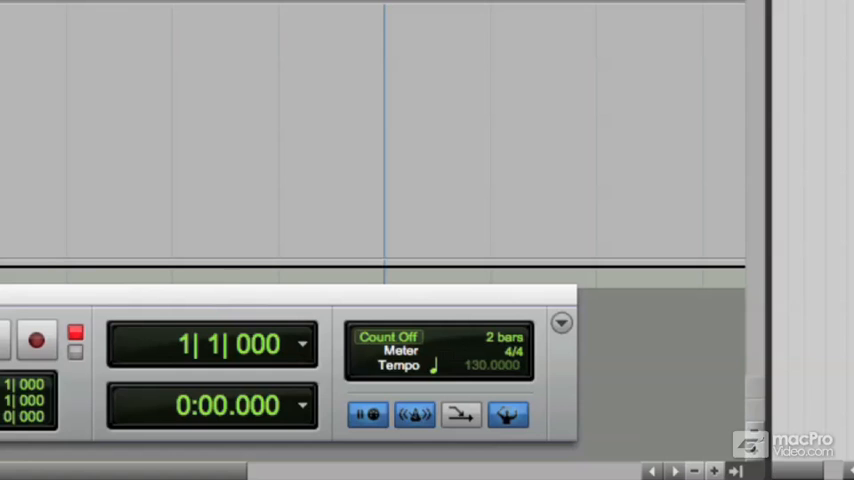
pyautogui.click(368, 414)
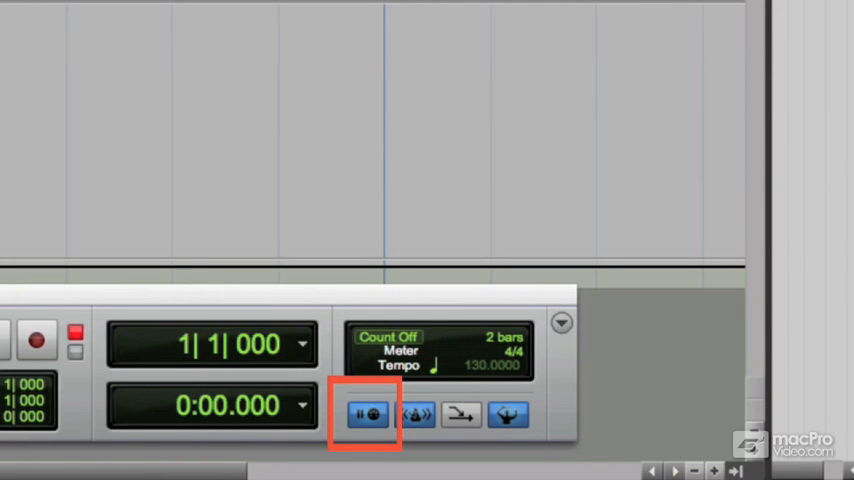
pyautogui.click(368, 414)
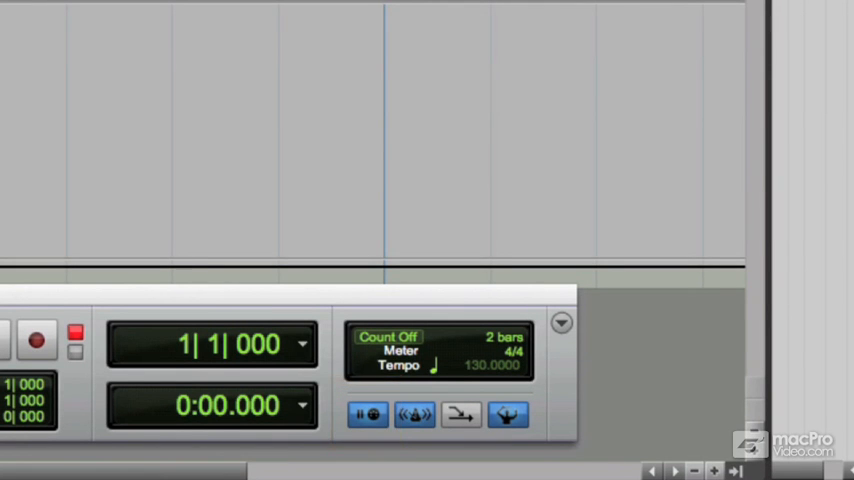